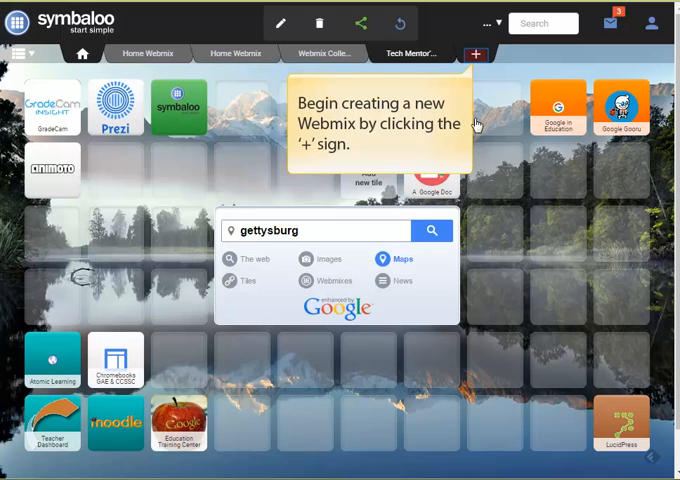
# Add an empty webmix named 'Mr. Biggs Test Class' from the + tab
pyautogui.click(481, 54)
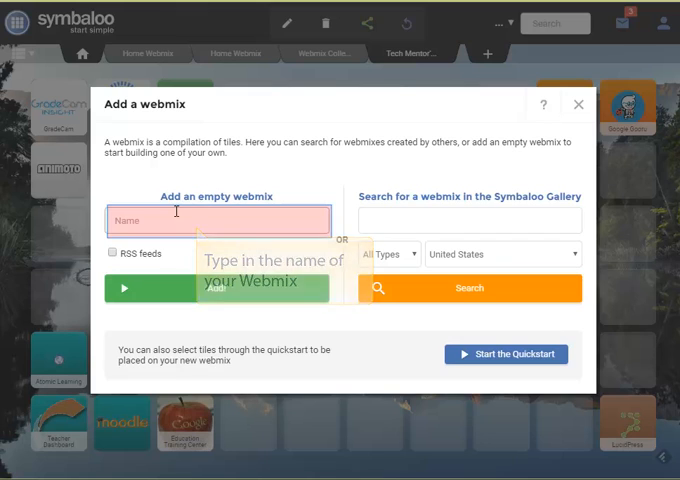
pyautogui.click(216, 220)
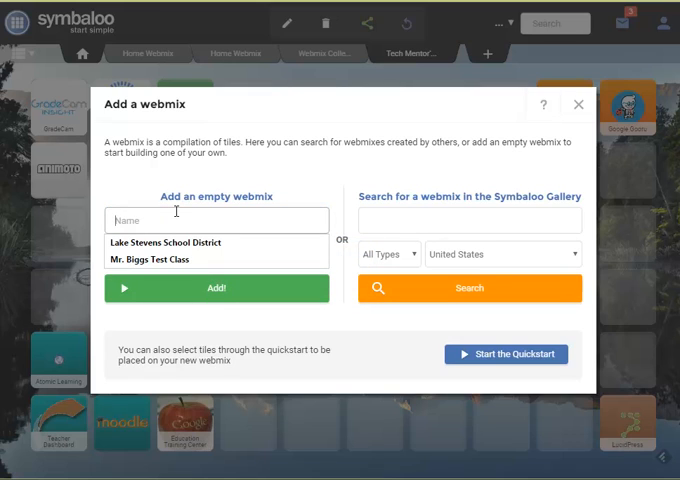
pyautogui.write('Mr. Biggs Test Class')
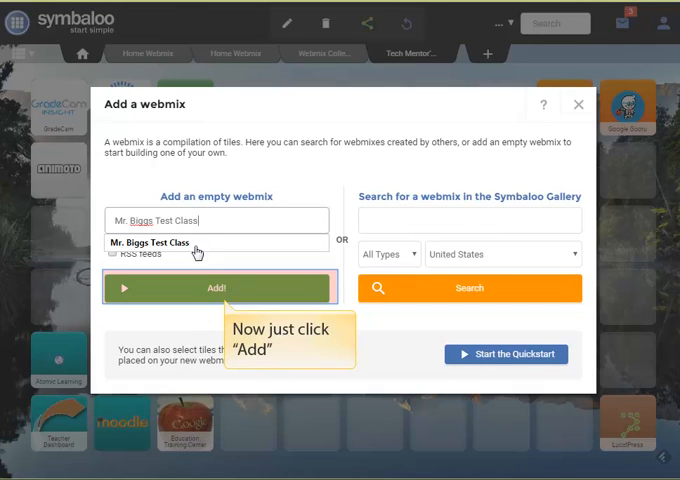
pyautogui.click(216, 288)
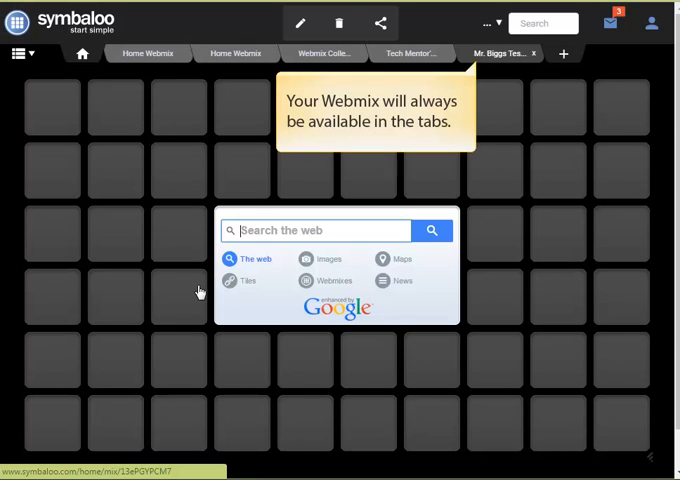
pyautogui.moveTo(500, 67)
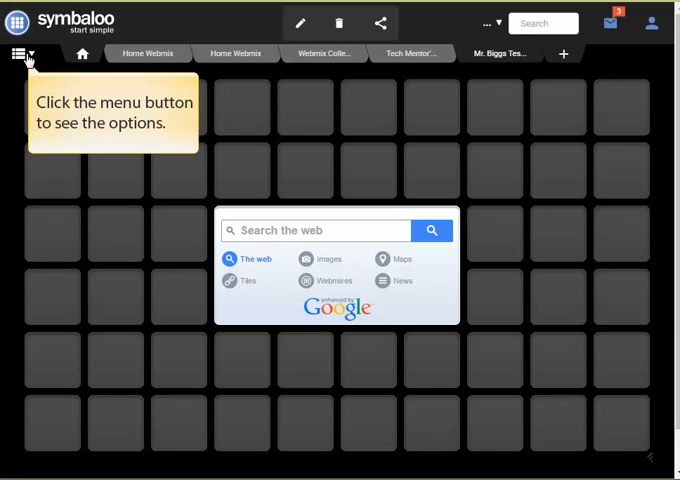
# Edit the Mr. Biggs Test Class webmix to use the beach wallpaper, then close the wallpaper settings
pyautogui.click(17, 53)
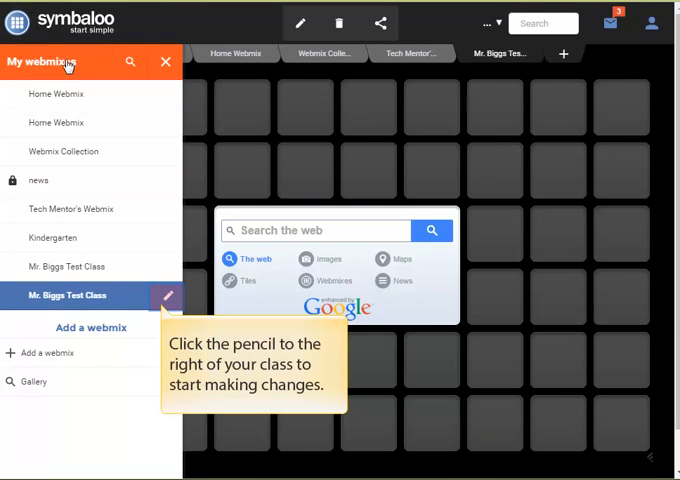
pyautogui.click(167, 297)
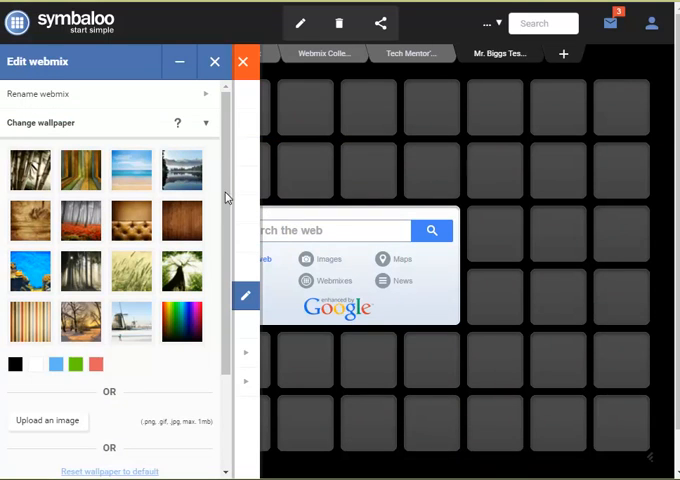
pyautogui.scroll(-3)
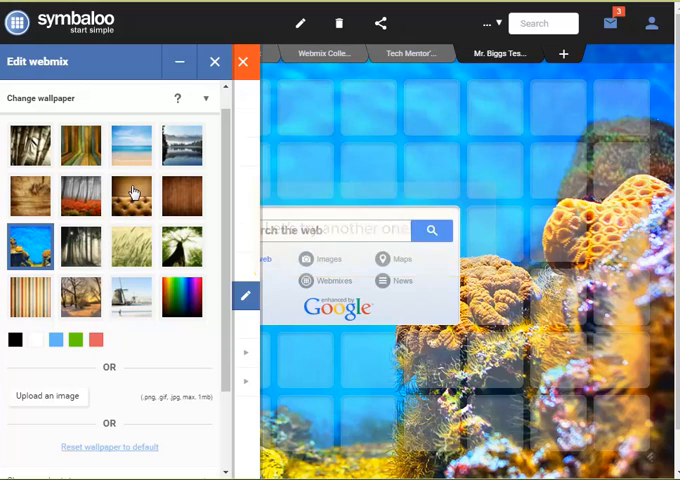
pyautogui.click(131, 144)
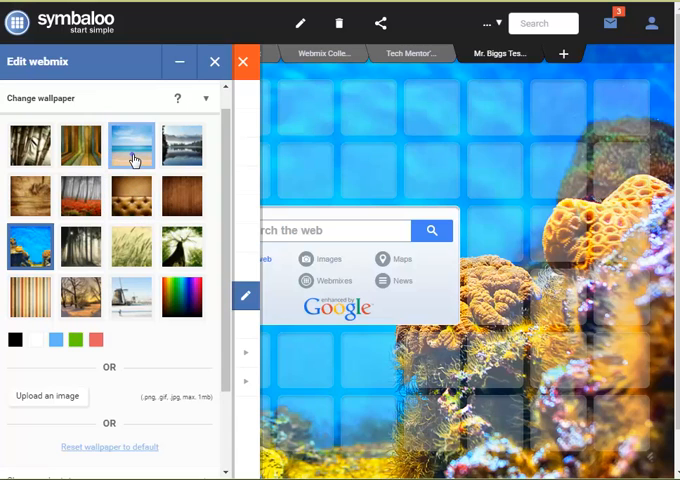
pyautogui.click(131, 145)
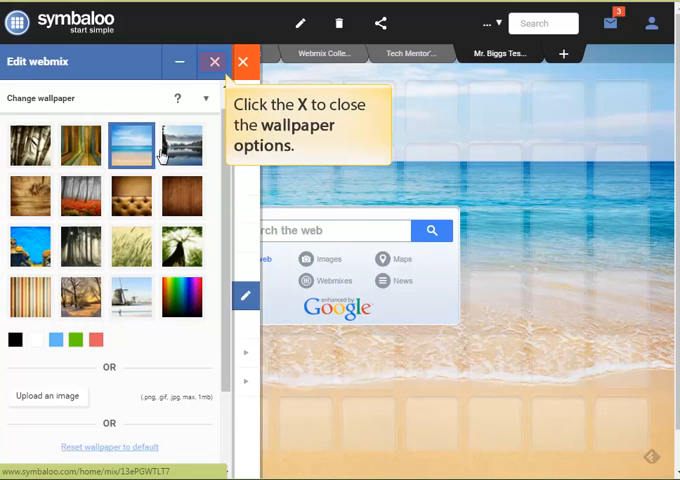
pyautogui.click(245, 61)
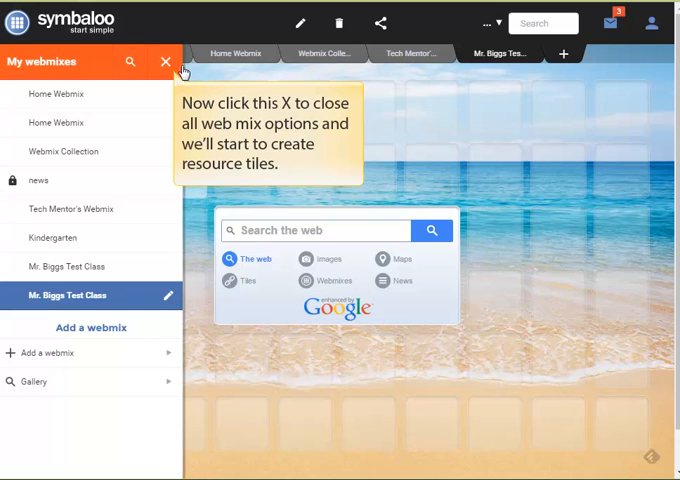
# Search Tiles for 'National Geographic kids' and drag the Kids tile to the top-left space
pyautogui.click(166, 61)
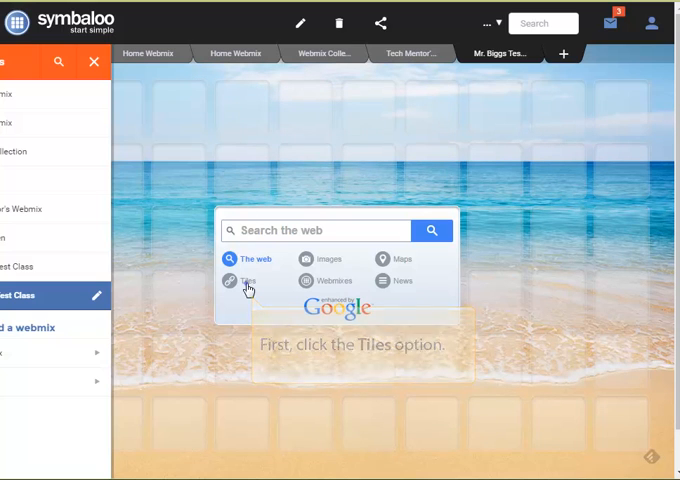
pyautogui.click(246, 283)
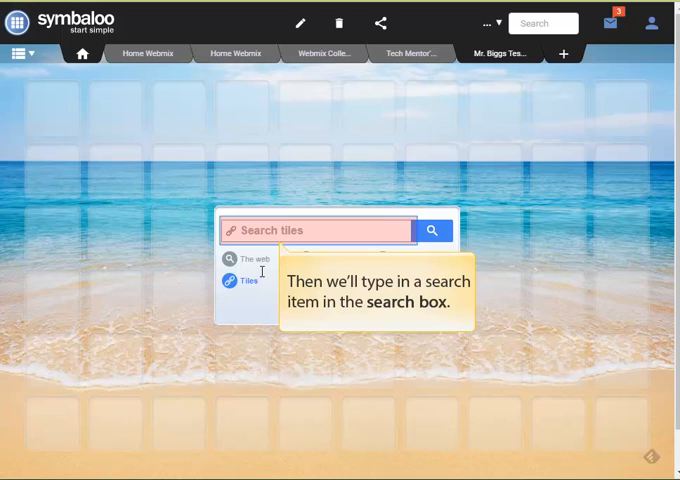
pyautogui.write('National Geographic kids')
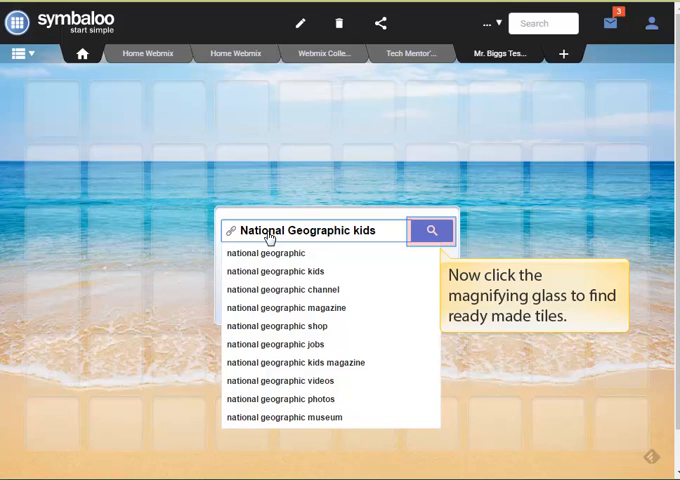
pyautogui.moveTo(302, 238)
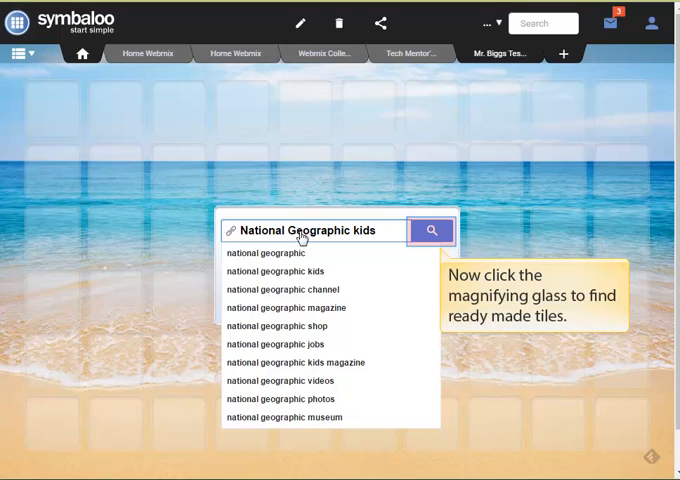
pyautogui.click(431, 230)
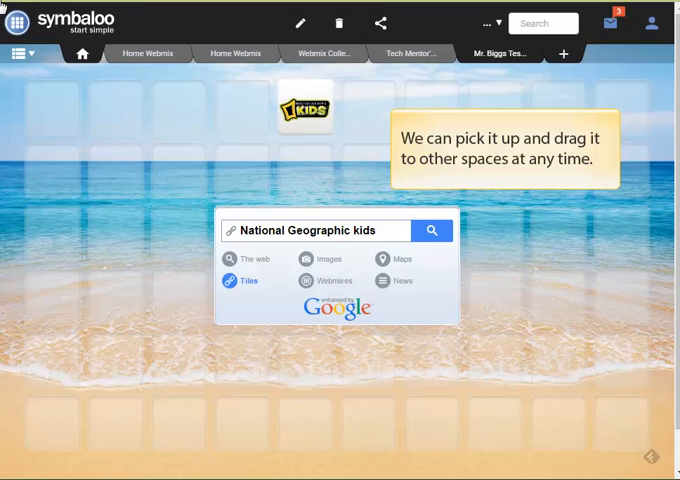
pyautogui.moveTo(298, 120)
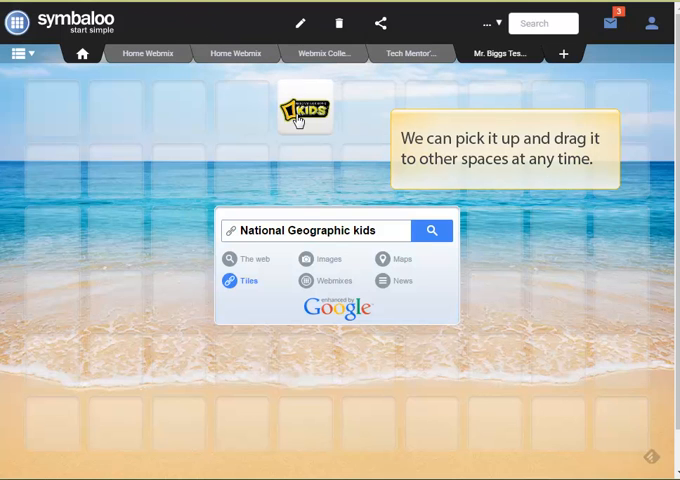
pyautogui.moveTo(305, 110); pyautogui.dragTo(57, 110)
pyautogui.write('polar bear')
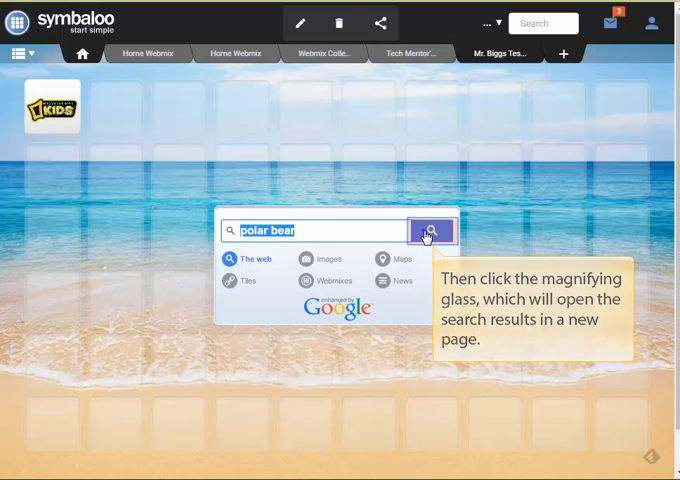
# Search the web for 'polar bear' from the search widget
pyautogui.click(431, 230)
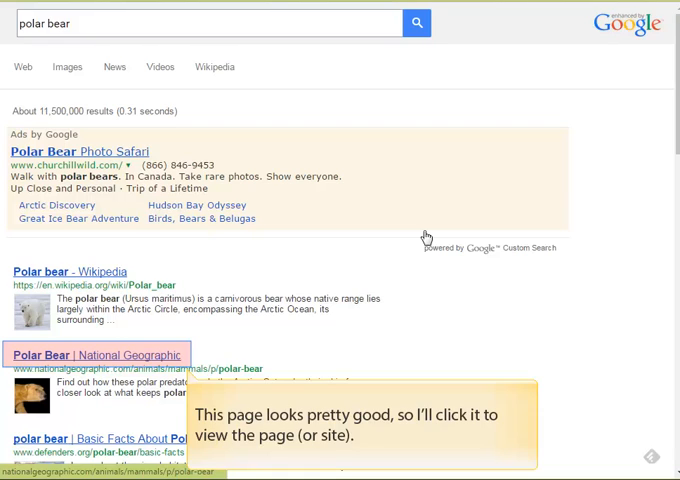
pyautogui.moveTo(294, 248)
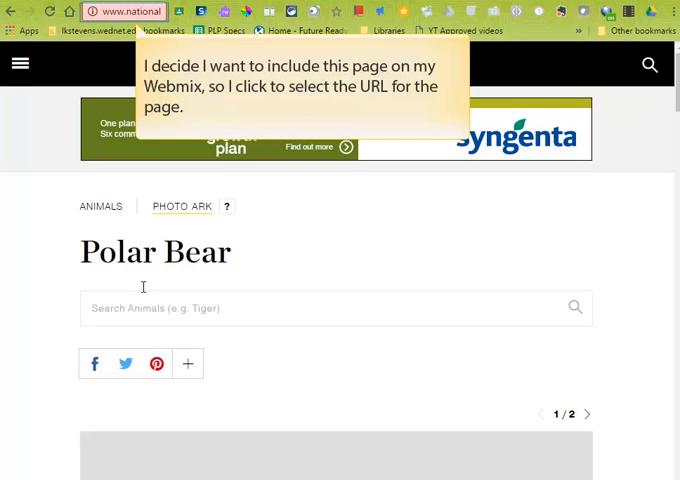
# Select the Polar Bear page's address in the address bar for copying
pyautogui.click(130, 12)
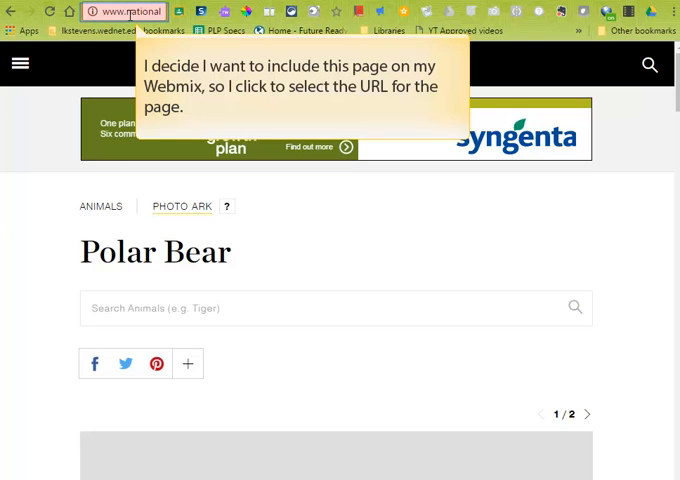
pyautogui.click(124, 11)
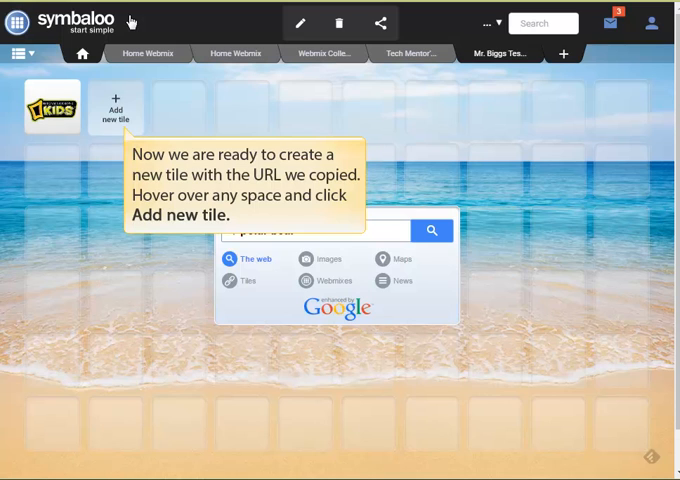
pyautogui.moveTo(116, 110)
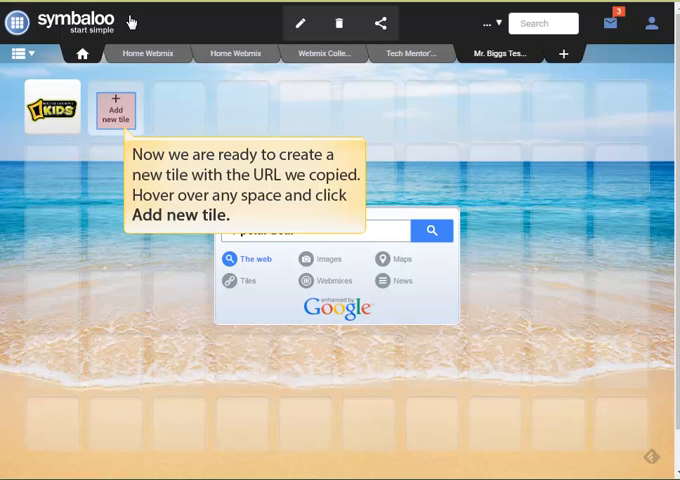
# Create a new tile in an empty space with the polar bear page URL and name 'Polar Bear'
pyautogui.write('polar bear')
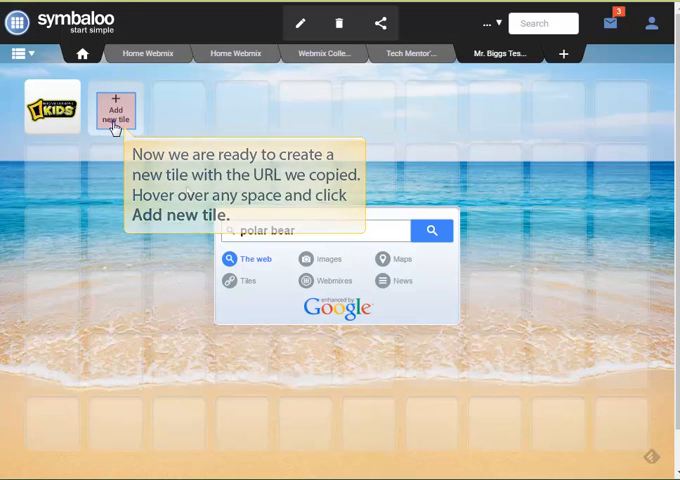
pyautogui.click(115, 109)
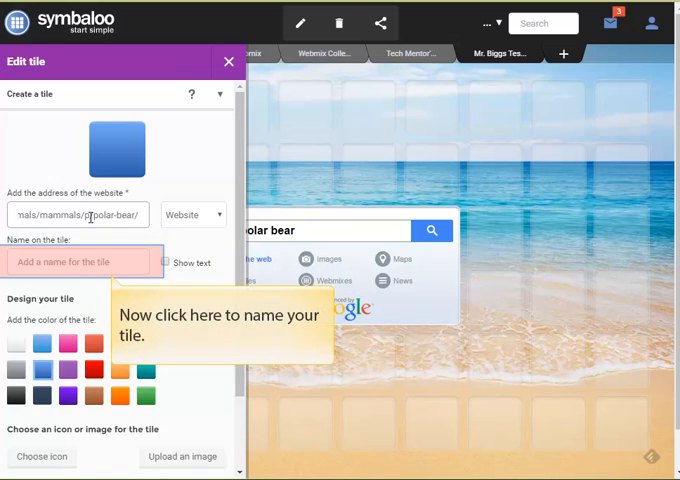
pyautogui.click(83, 261)
pyautogui.write('Polar Bear')
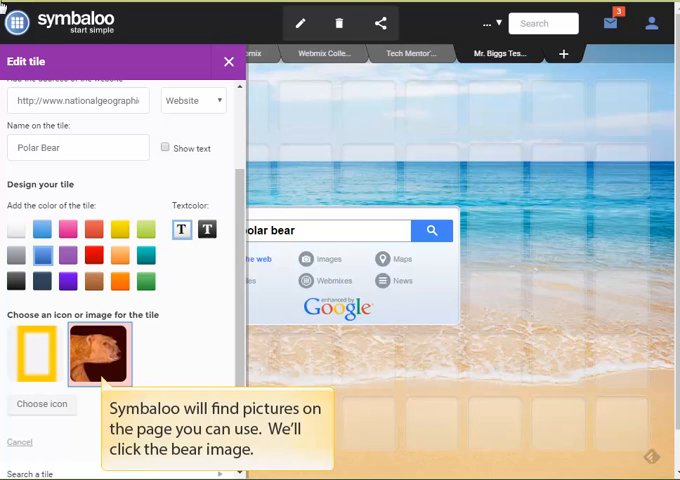
# Choose the page's bear photo and apply the cropped selection as the tile image
pyautogui.click(98, 354)
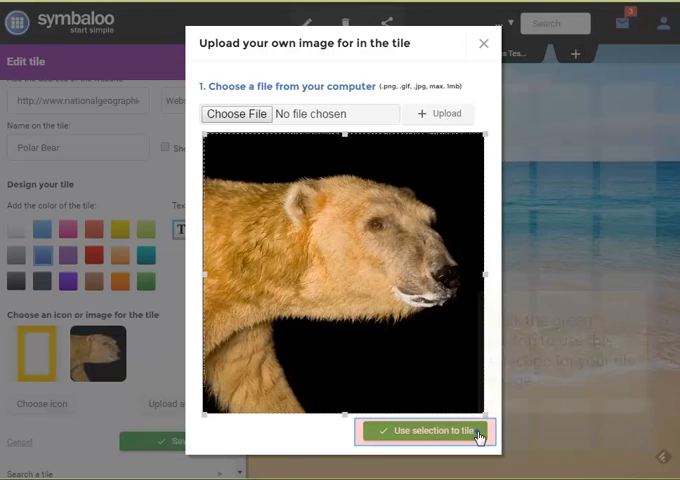
pyautogui.click(424, 430)
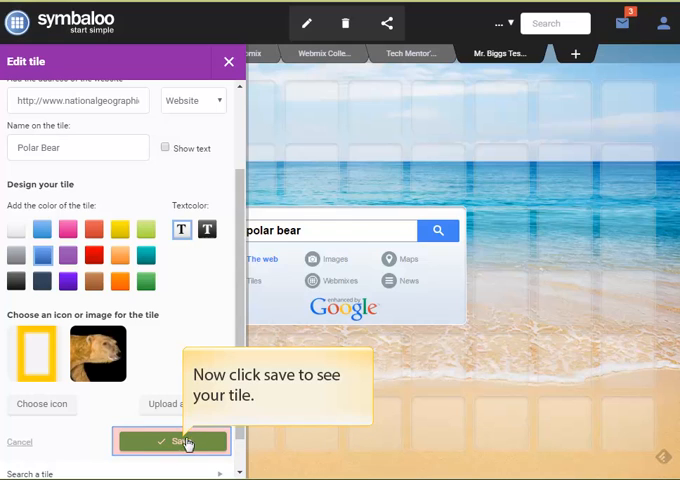
# Save the tile, then edit it to show text and rename it 'About Polar Bears'
pyautogui.click(184, 442)
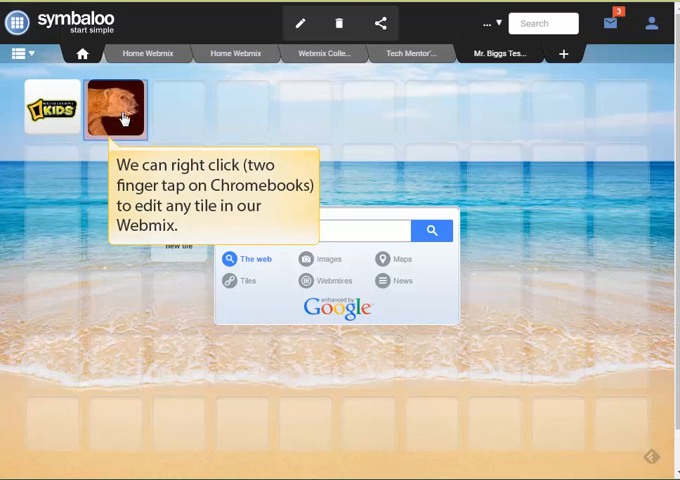
pyautogui.rightClick(114, 108)
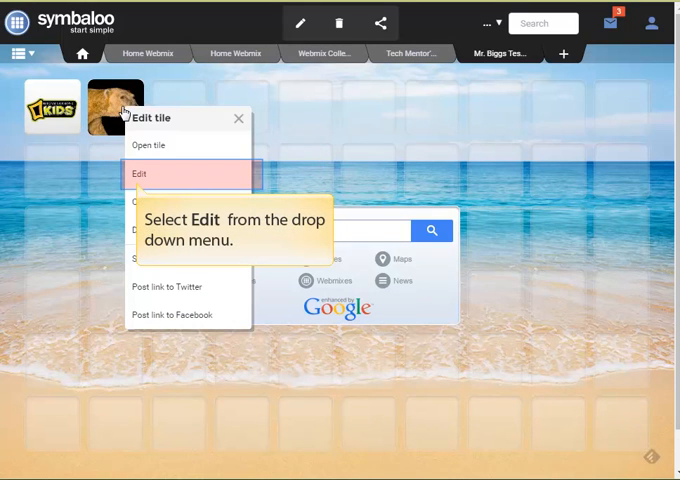
pyautogui.click(139, 174)
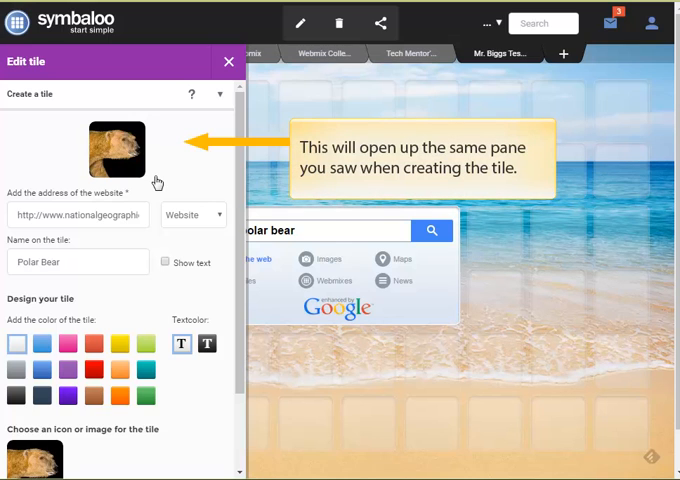
pyautogui.click(165, 262)
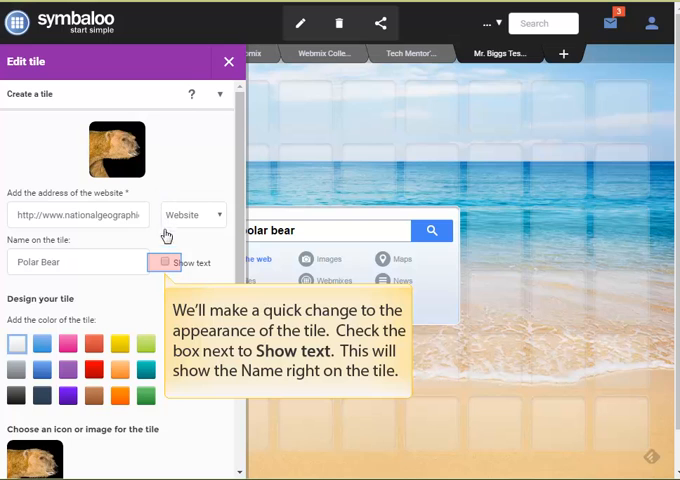
pyautogui.click(162, 263)
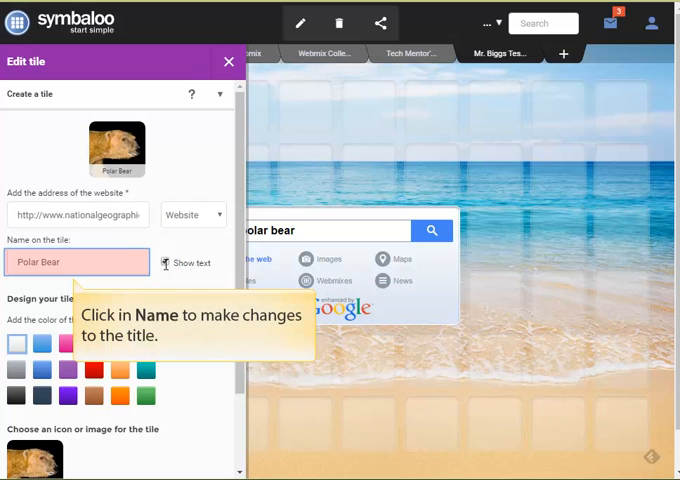
pyautogui.click(77, 262)
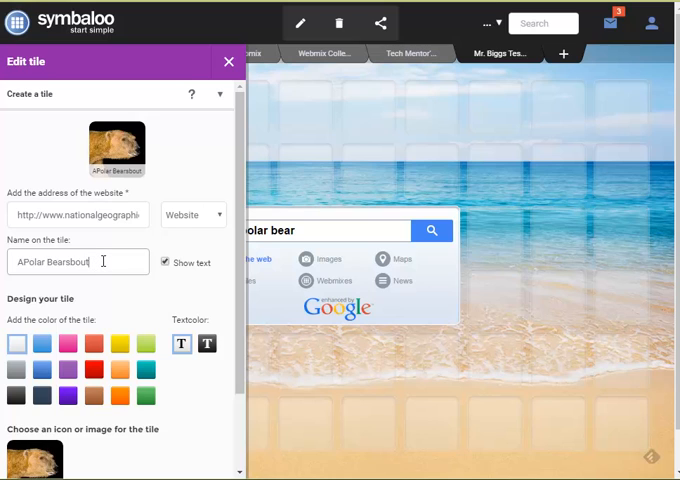
pyautogui.write('About P')
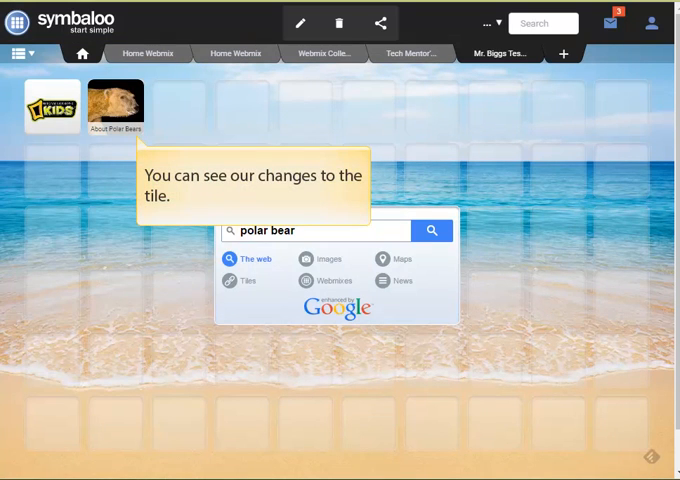
# Drag the polar bear tile further along the top row
pyautogui.moveTo(115, 105); pyautogui.dragTo(495, 110)
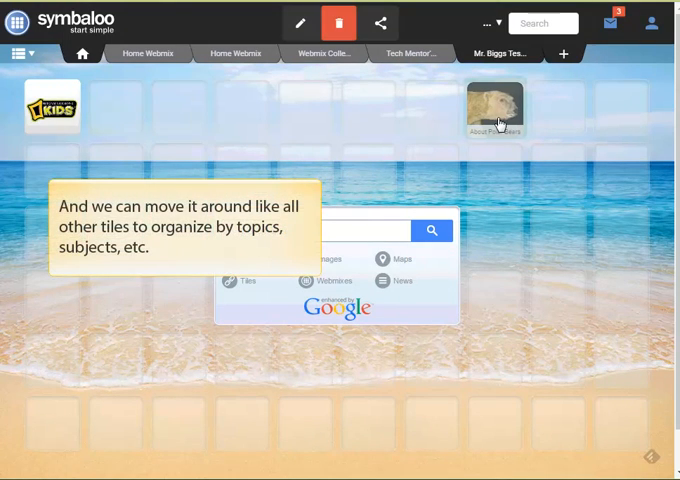